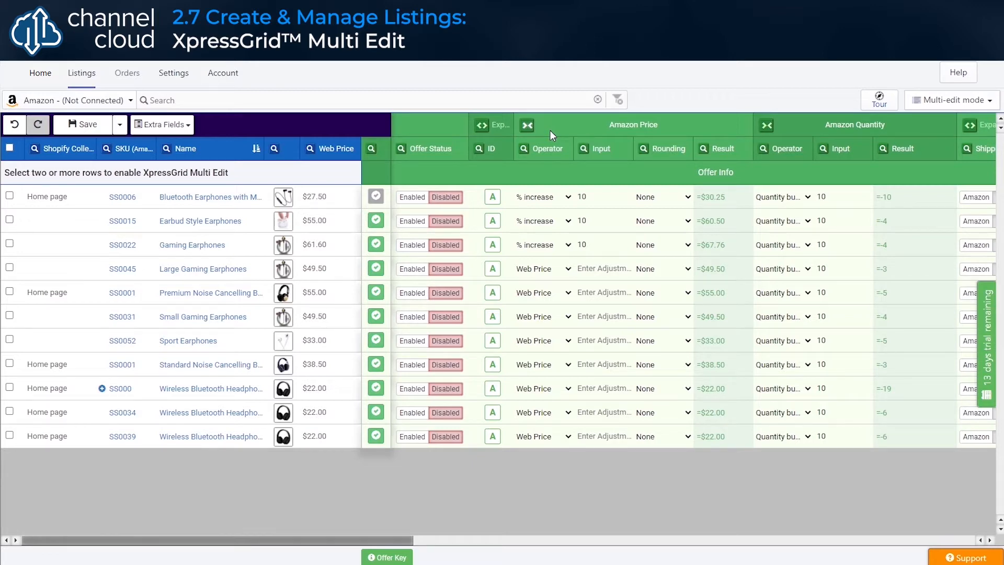
Select the SS0006, SS0015 and SS0022 earphone listings, enabling Multi Edit with 3 products
left_click(9, 195)
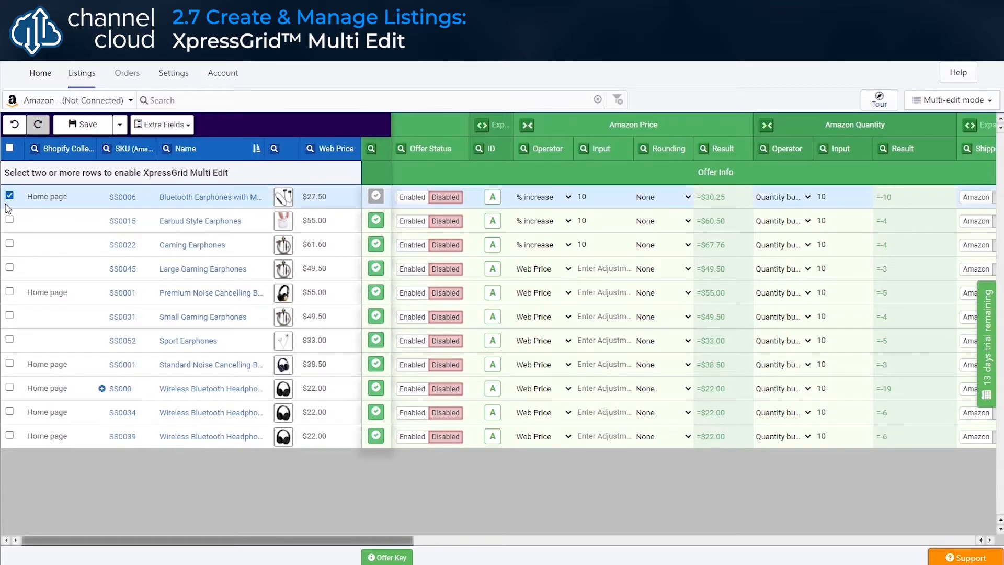
left_click(9, 244)
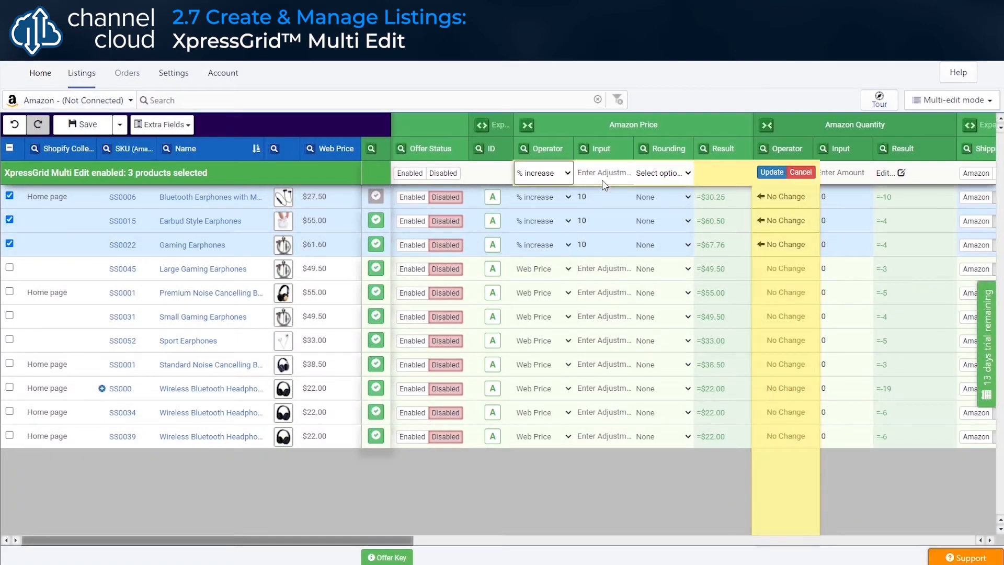
Filter the Name column by 'shoe' to show 20 shoe listings, all selected for Multi Edit
left_click(771, 173)
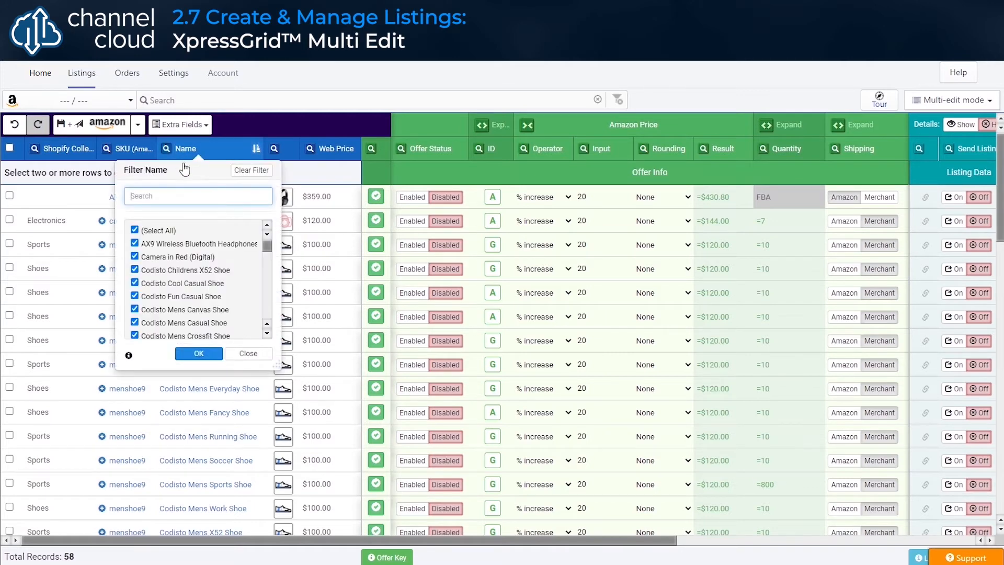
type("shoe")
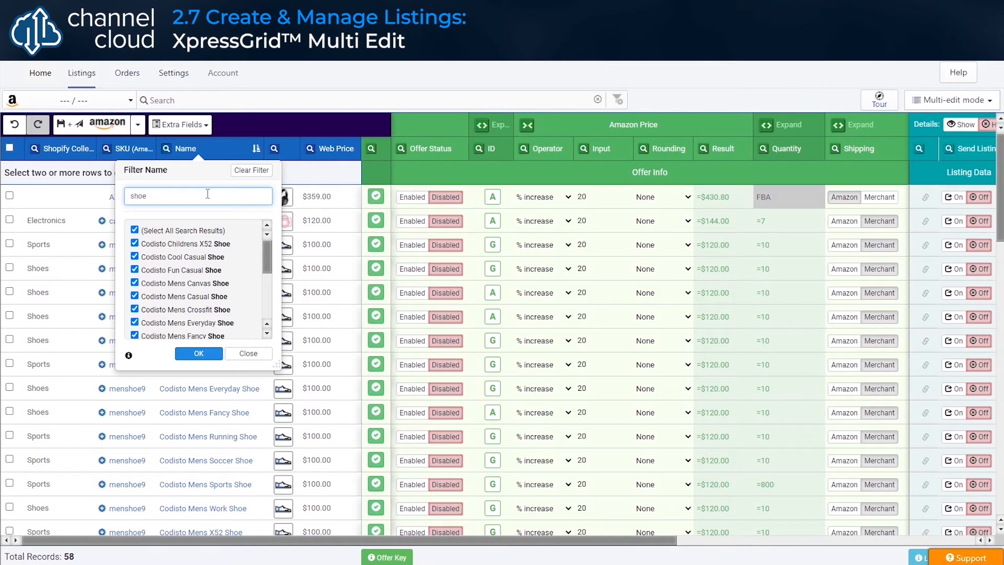
left_click(198, 353)
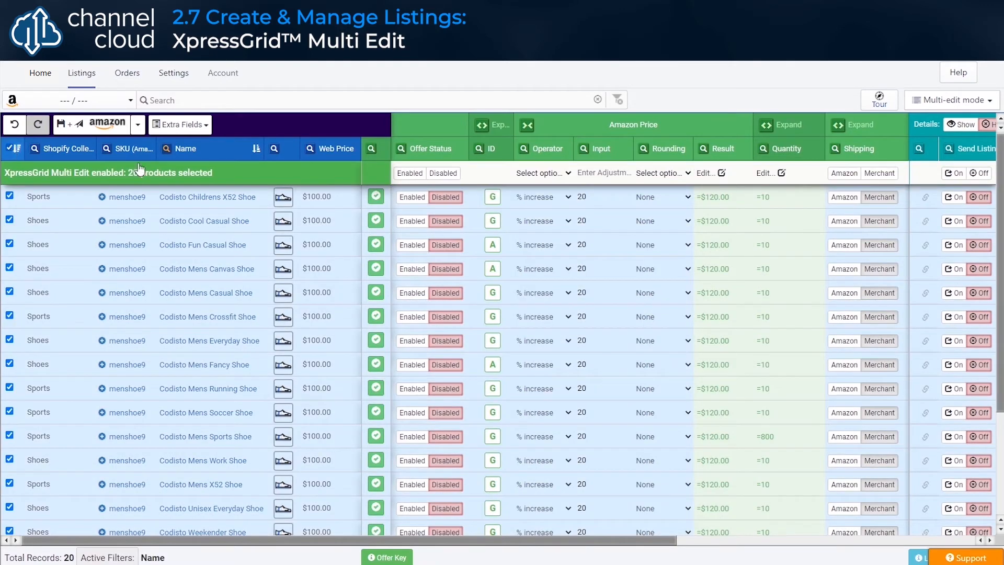
Apply a 10% Amazon price increase to all selected shoes, giving $110.00 each
left_click(542, 172)
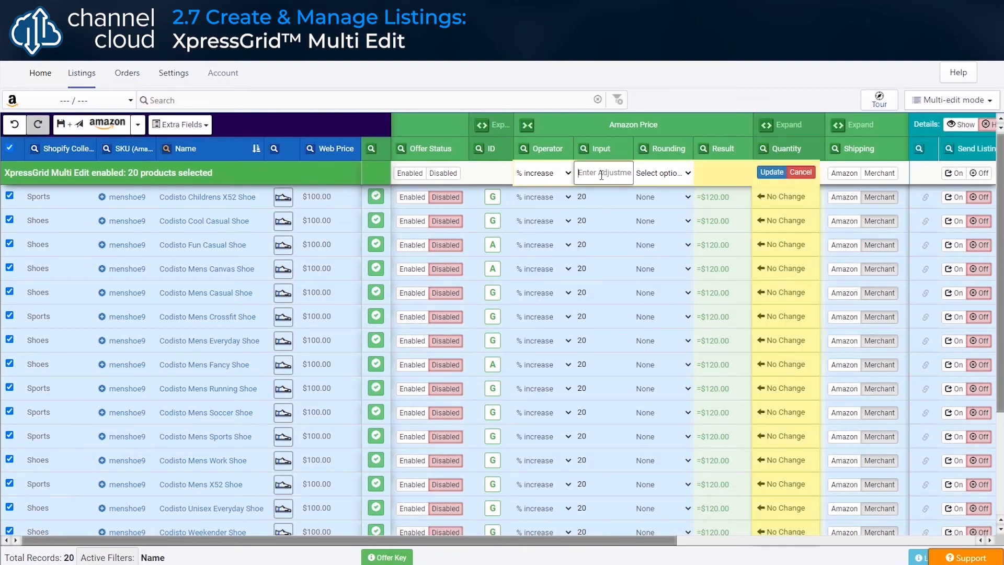
type("10")
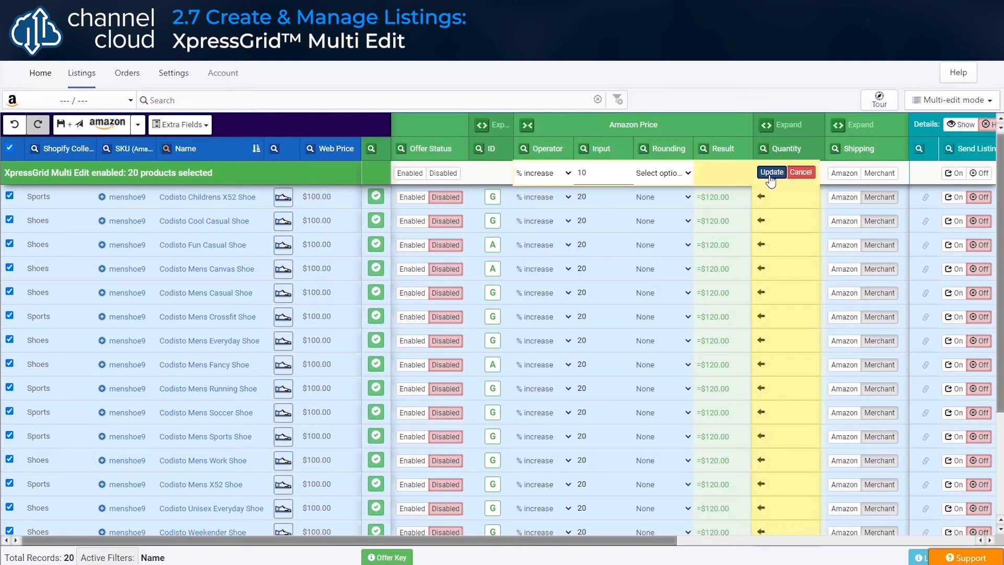
left_click(771, 173)
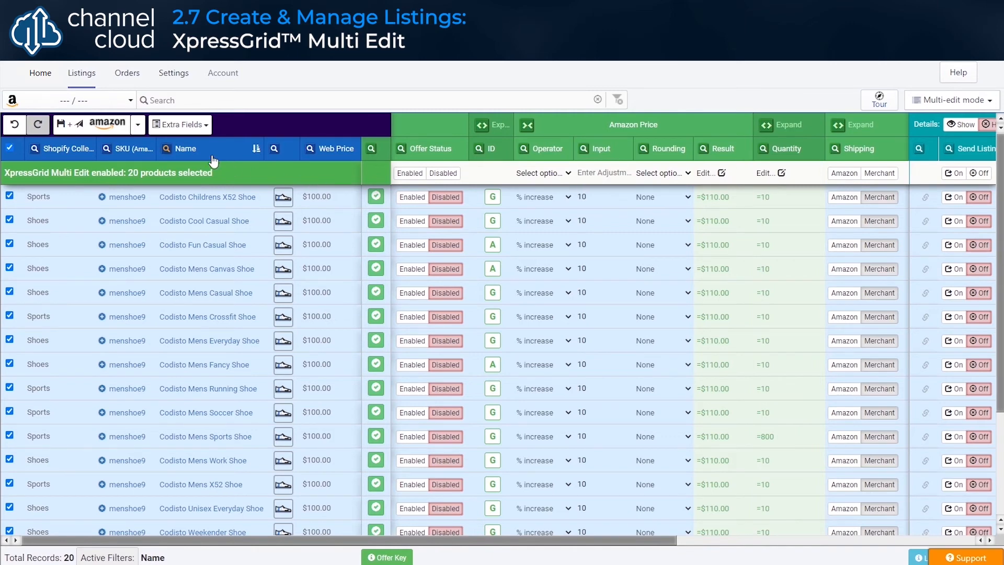